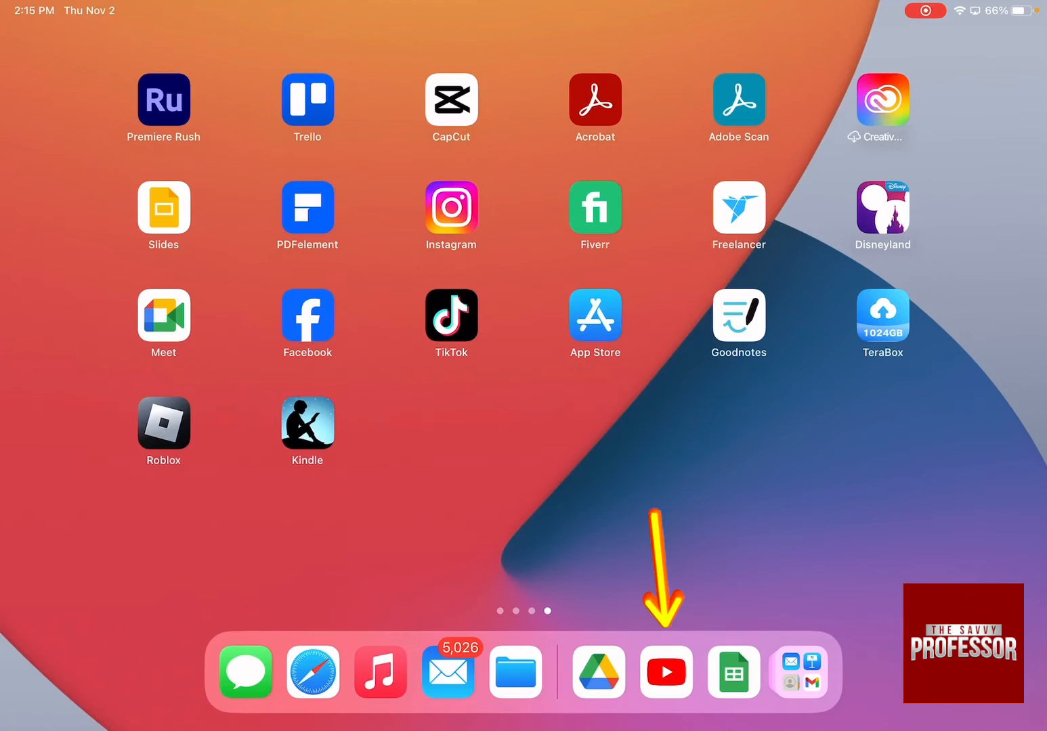
# - Launch the YouTube app from the Dock to its home feed
pyautogui.click(666, 671)
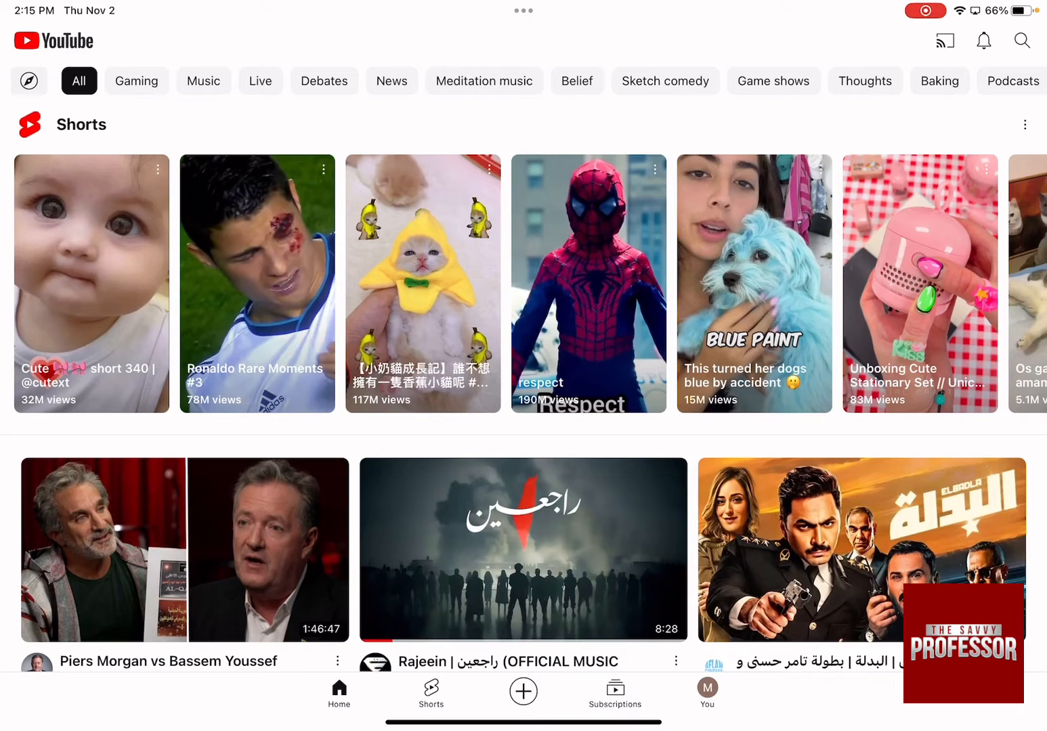
pyautogui.scroll(-3)
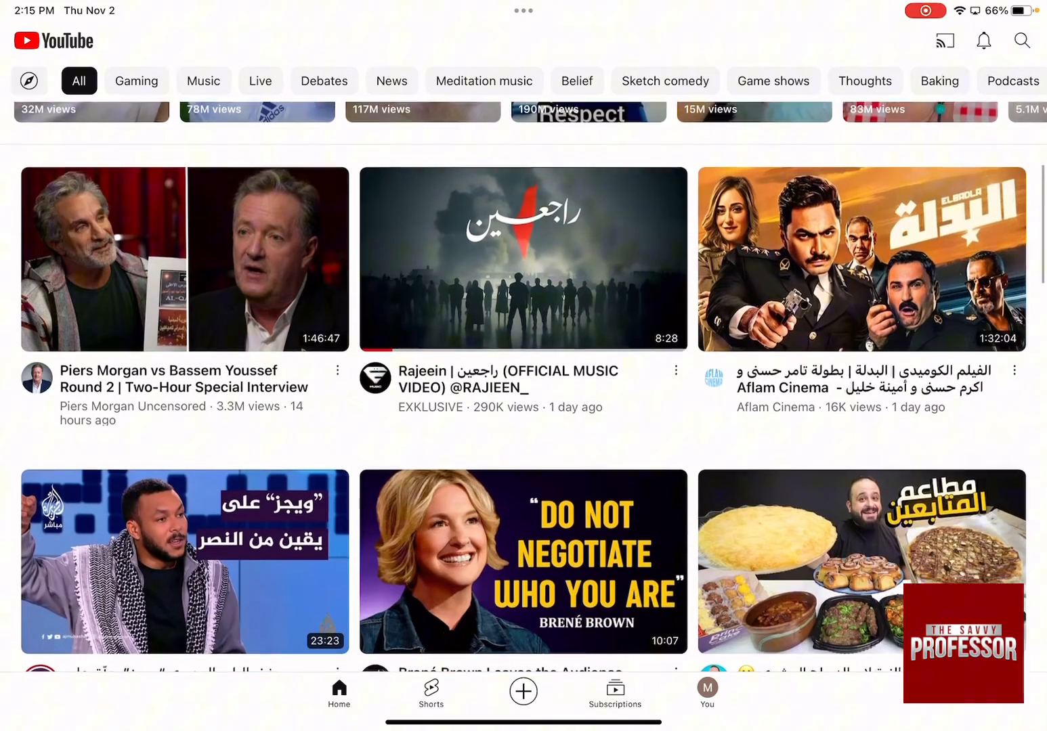
pyautogui.scroll(-3)
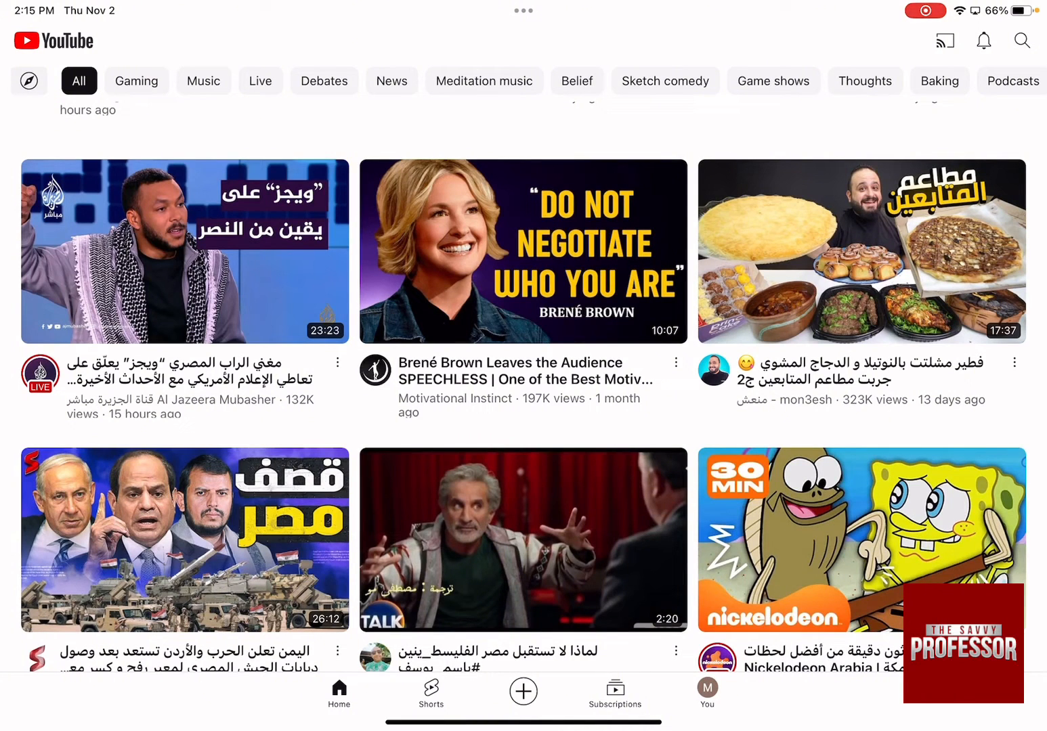
# - Create a new empty YouTube channel from the You page and view its channel page
pyautogui.click(707, 694)
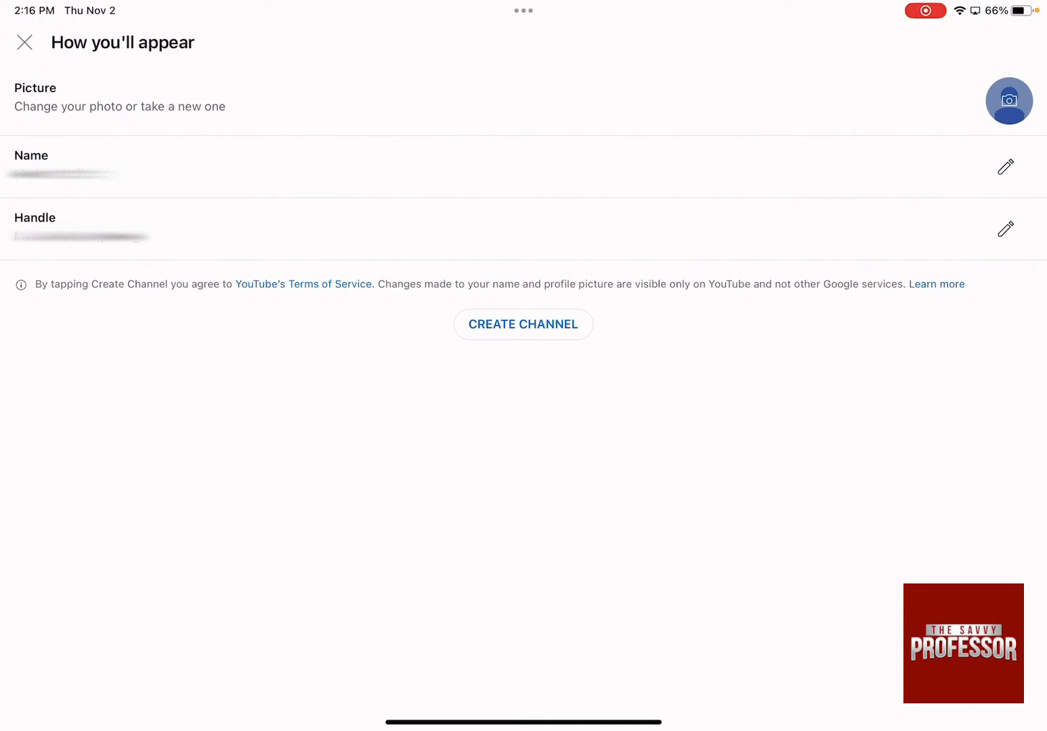
pyautogui.click(523, 325)
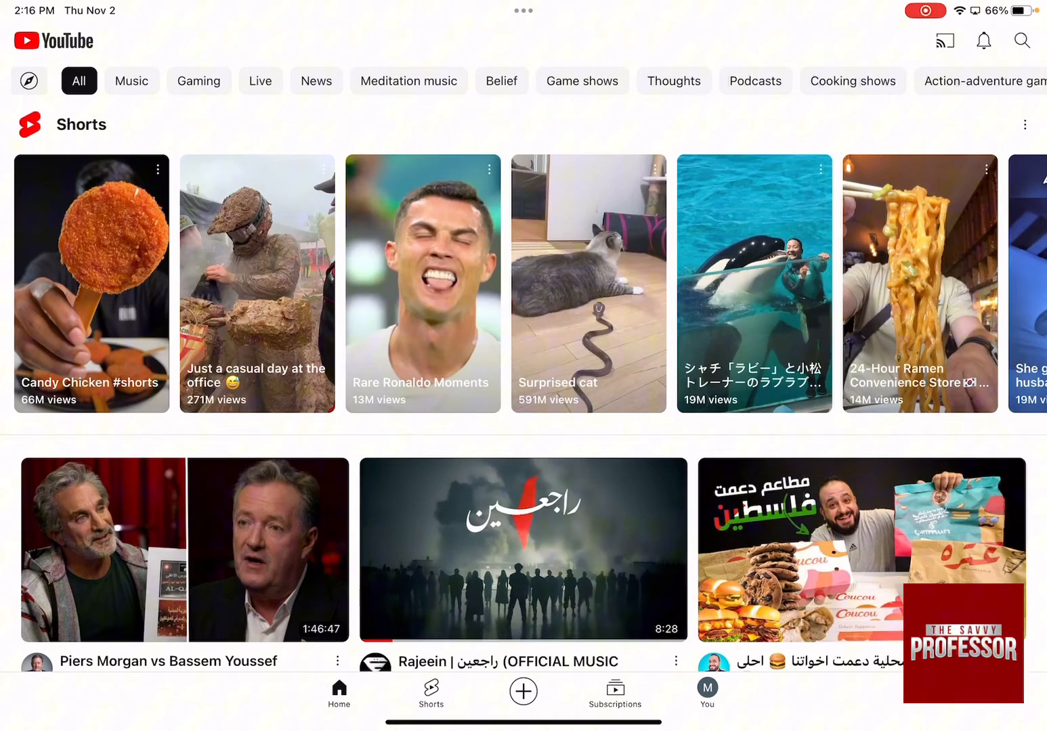
pyautogui.click(707, 690)
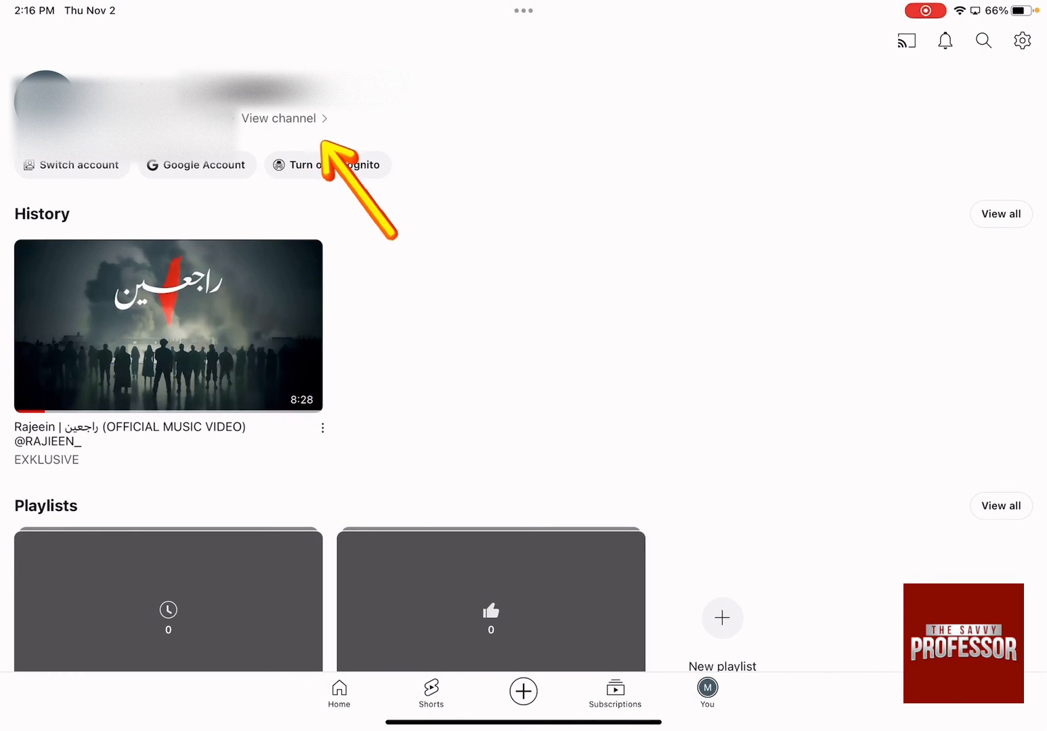
pyautogui.click(279, 117)
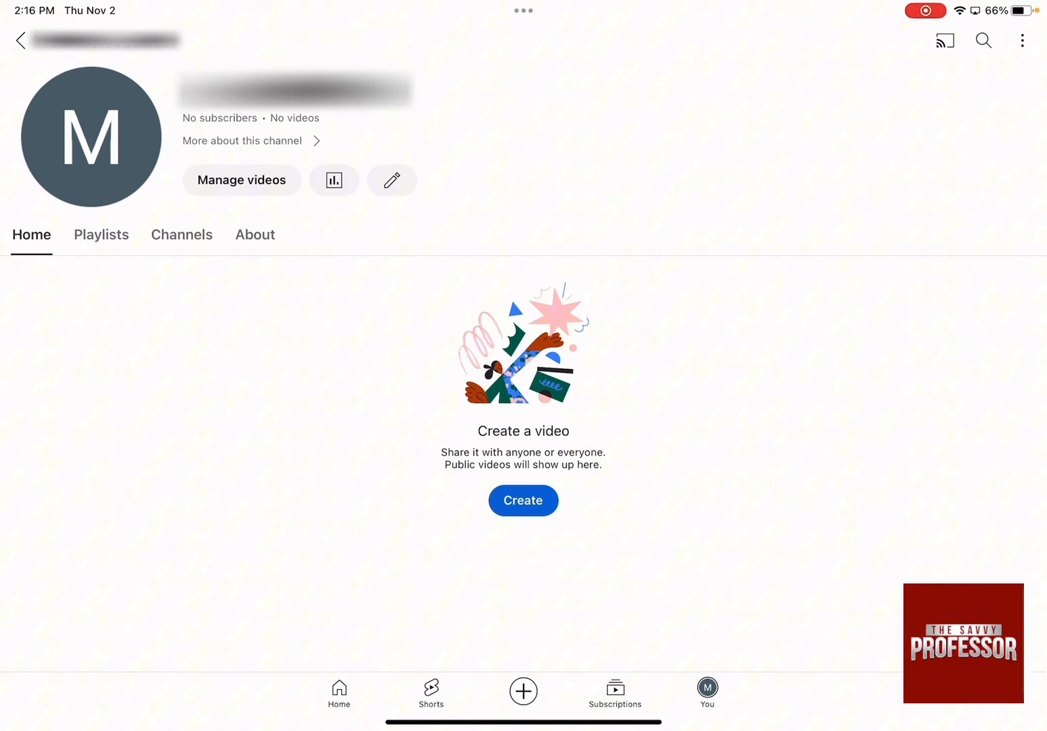